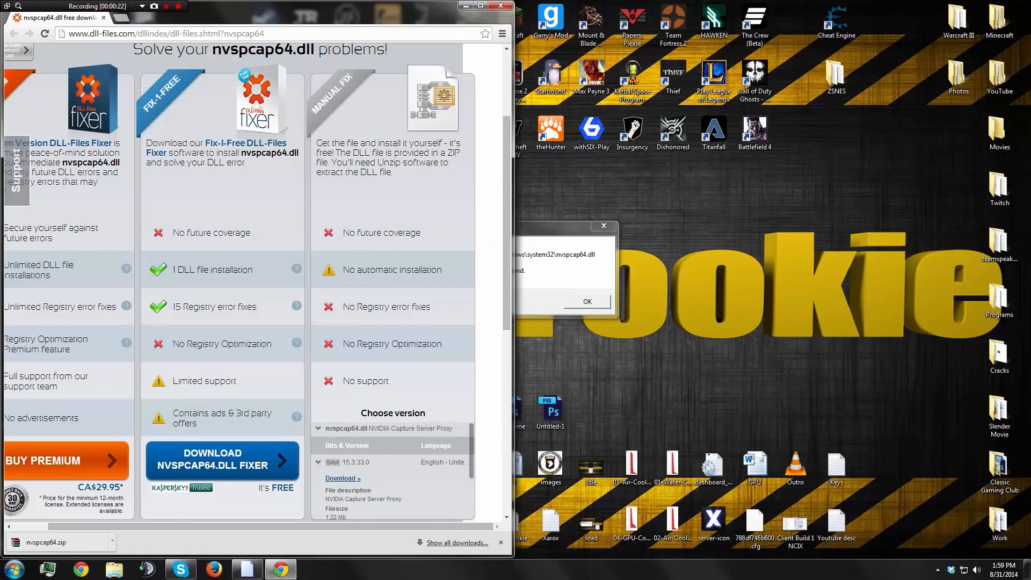
Show nvspcap64.dll and README.txt in a smaller WinRAR window beside the Computer window
scroll("down", 3)
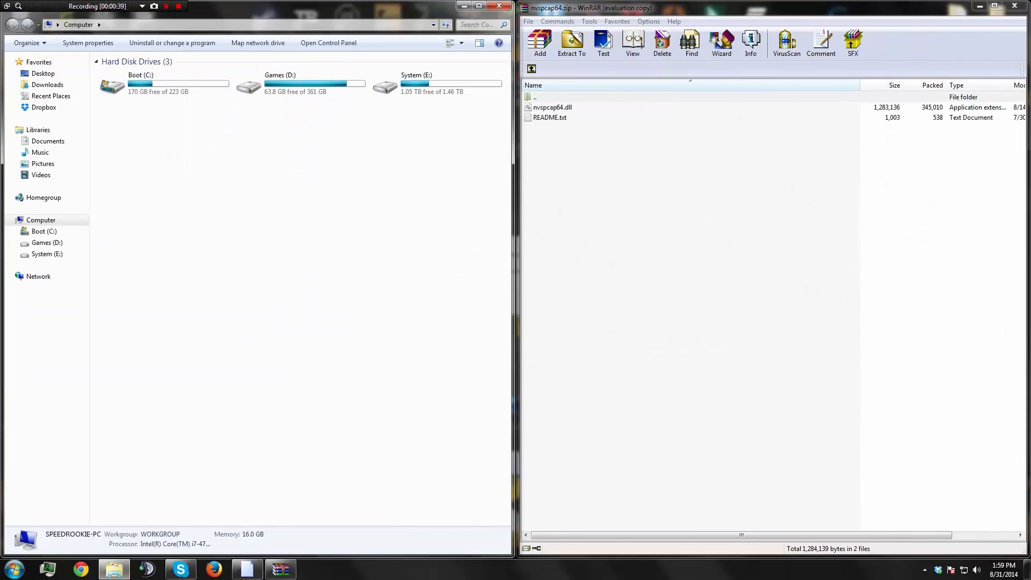
double_click(554, 106)
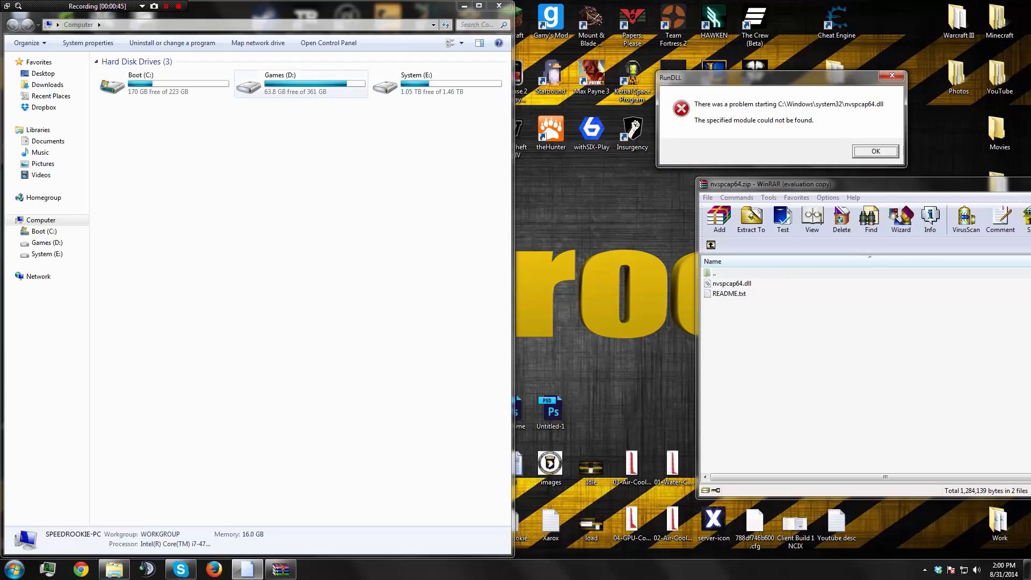
Navigate to C:\Windows\System32 via Boot (C:) and the Windows folder
left_click(161, 86)
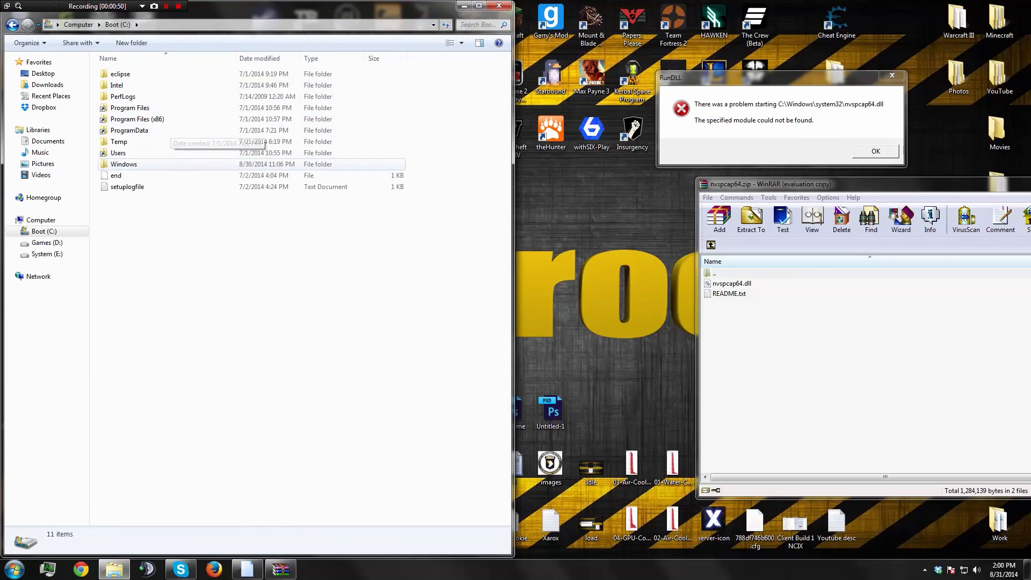
double_click(125, 163)
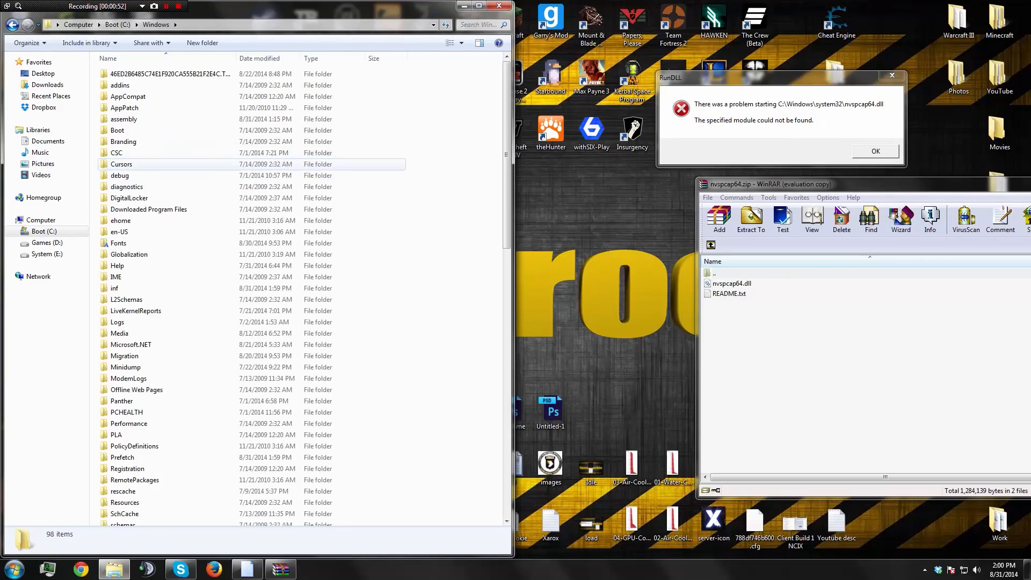
scroll("down", 3)
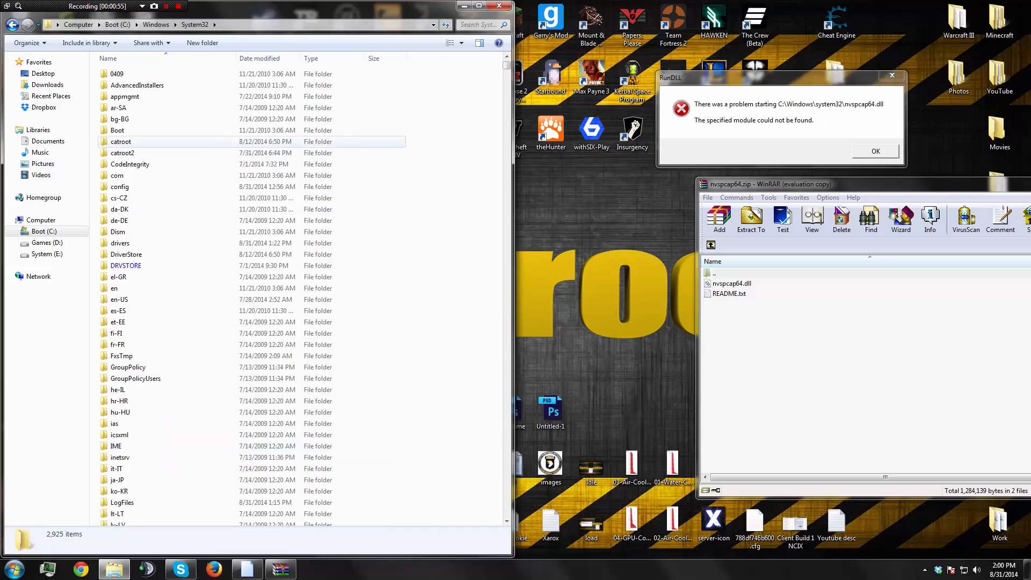
scroll("down", 3)
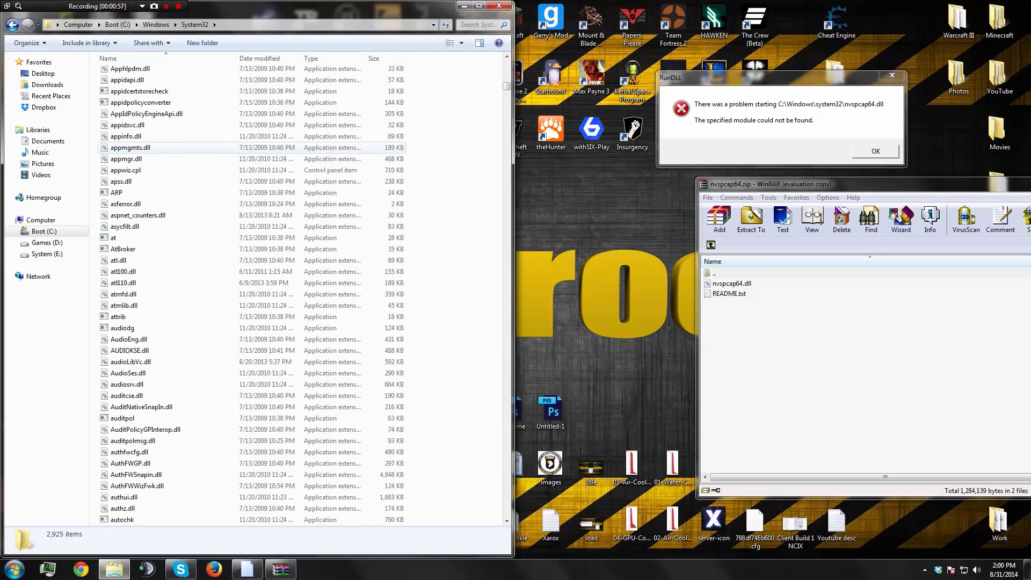
scroll("down", 3)
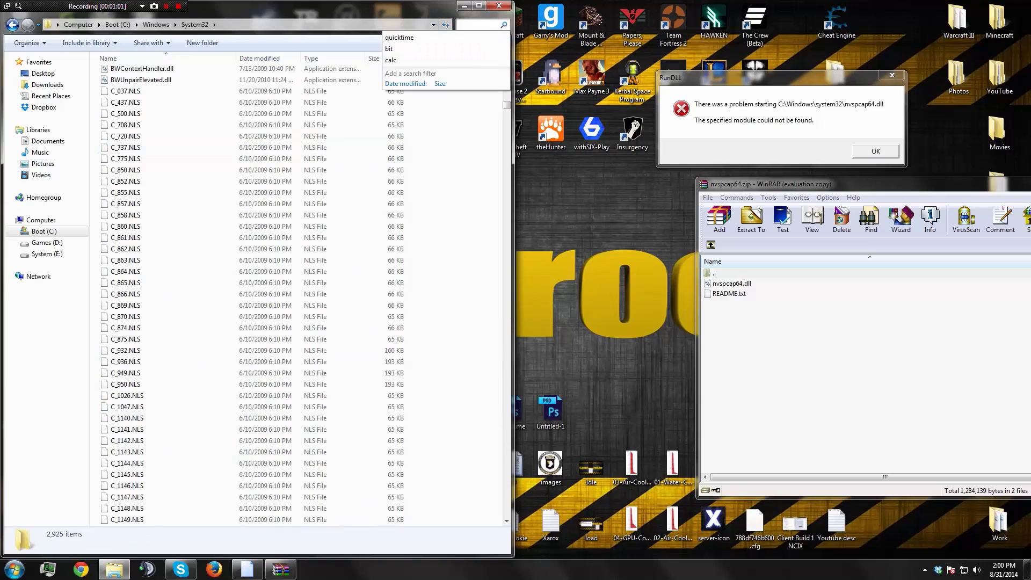
type("nvs")
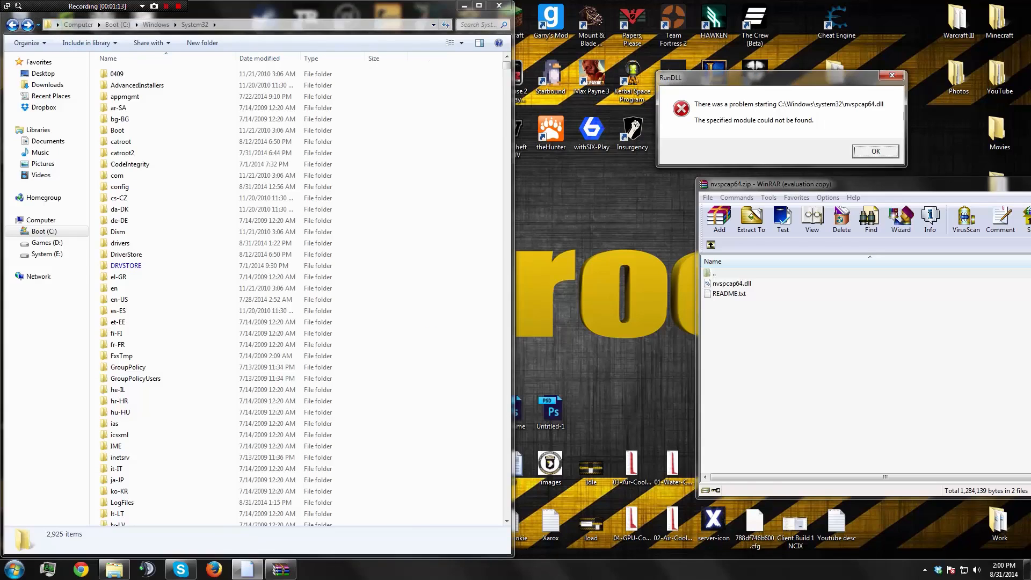
left_click(733, 284)
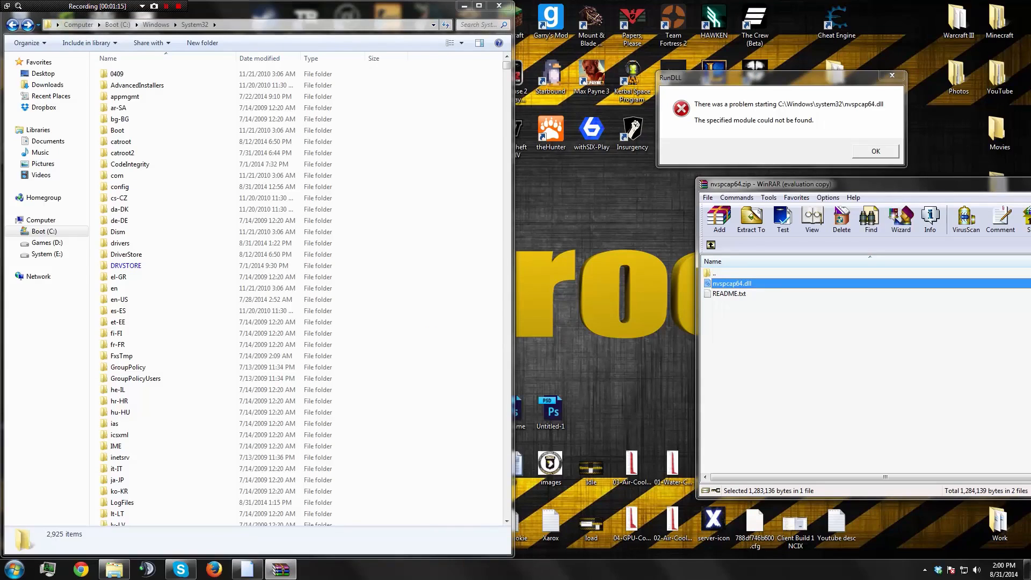